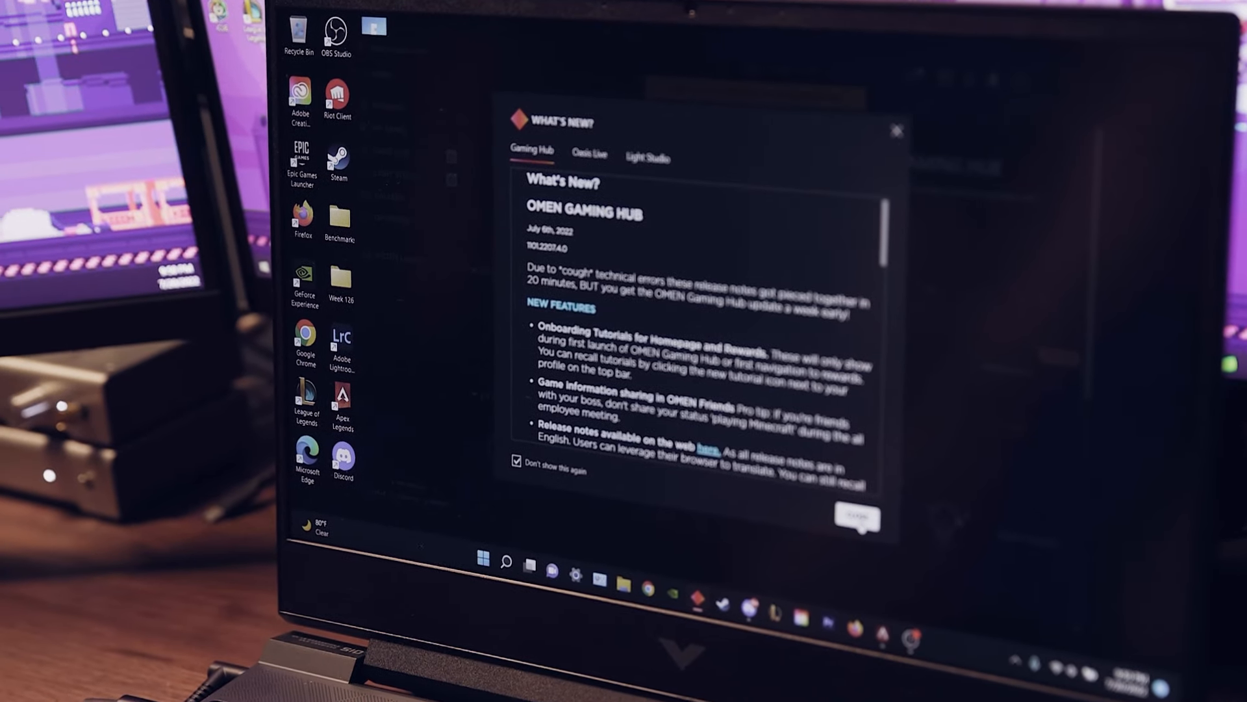
Close the What's New release notes to reveal the update-failed home screen
{"action": "left_click", "coordinate": [896, 130]}
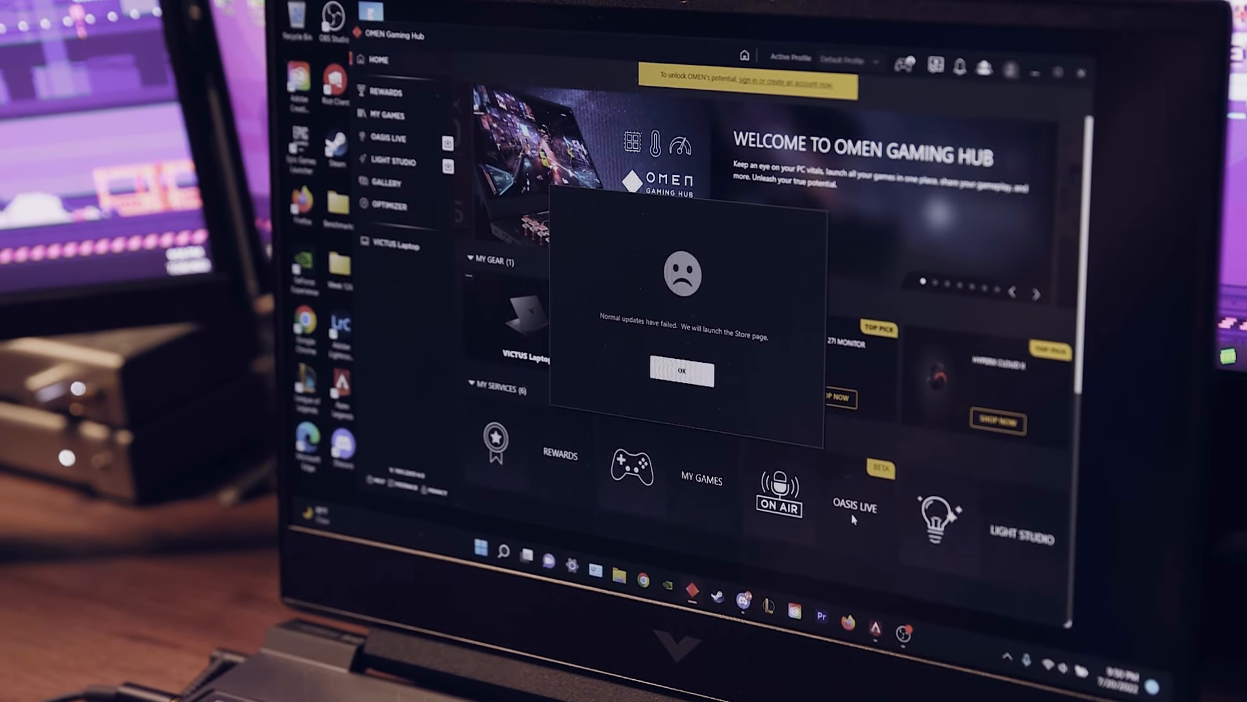